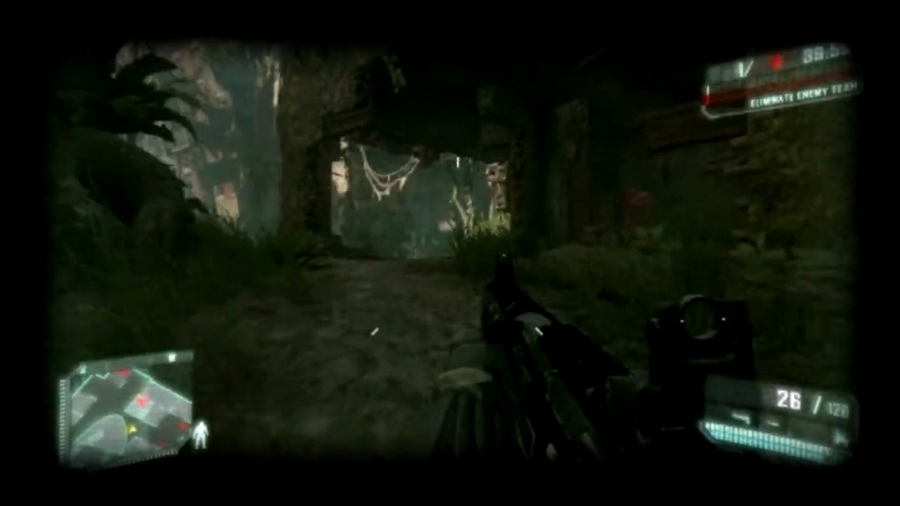
- Fire at the enemy soldier ahead in the jungle ruins, dropping the magazine to 6 rounds
left_click(450, 253)
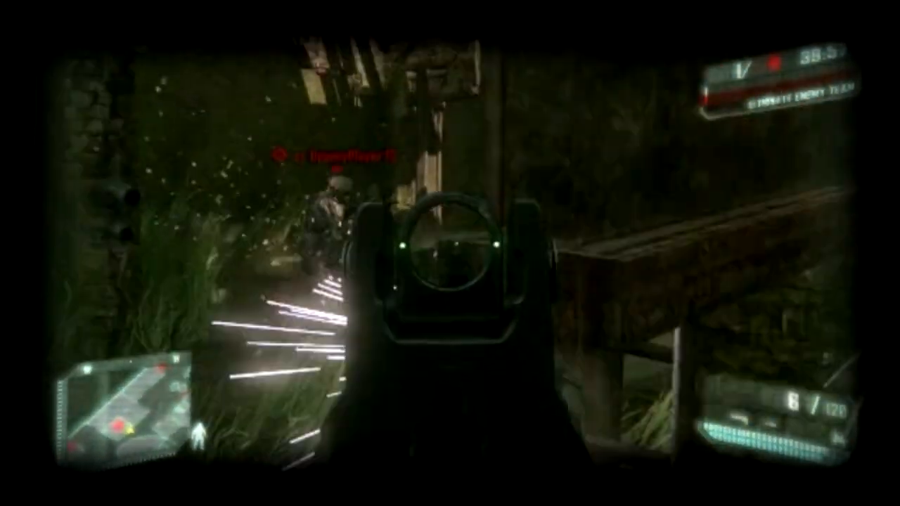